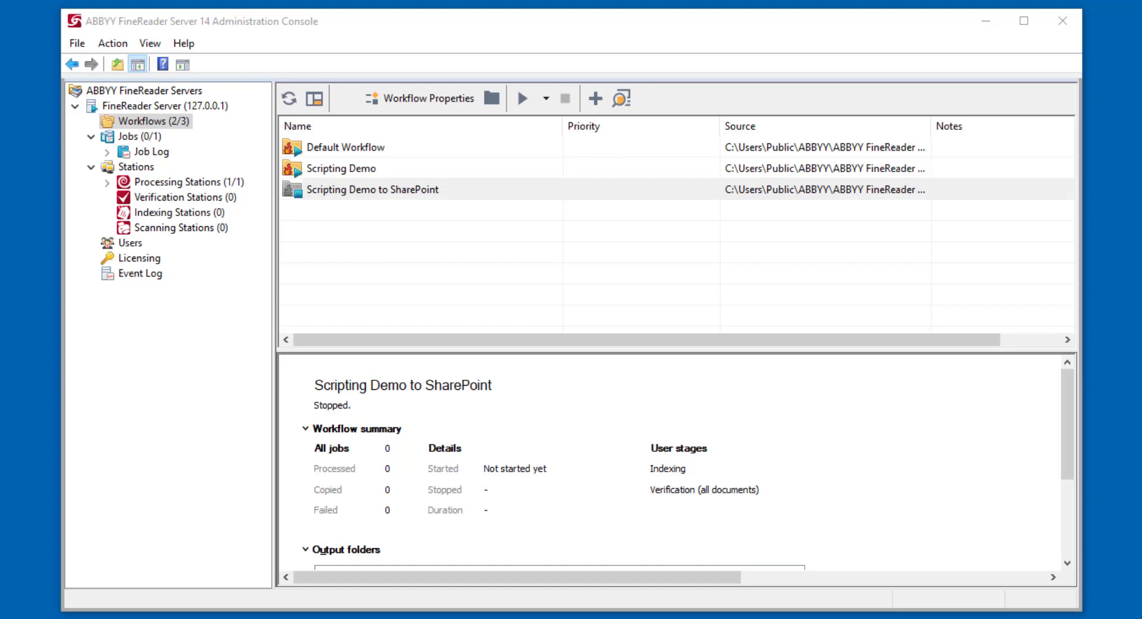
mouse_move(321, 14)
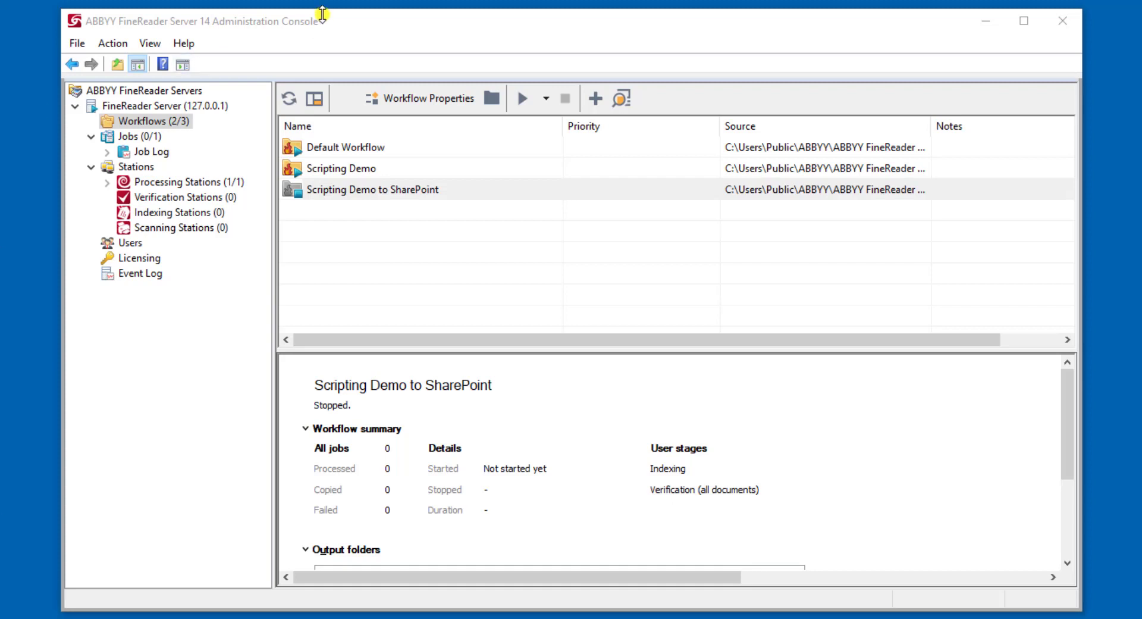
Step: Open the Default Workflow's properties, leaving Hot Folder as its workflow type
left_click(371, 189)
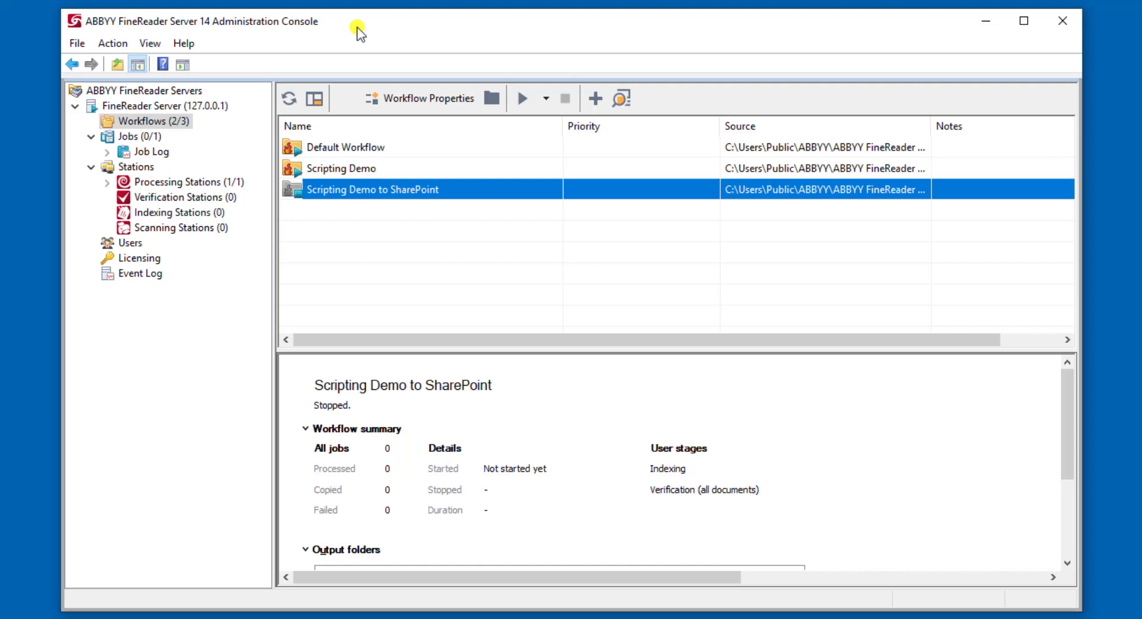
mouse_move(357, 153)
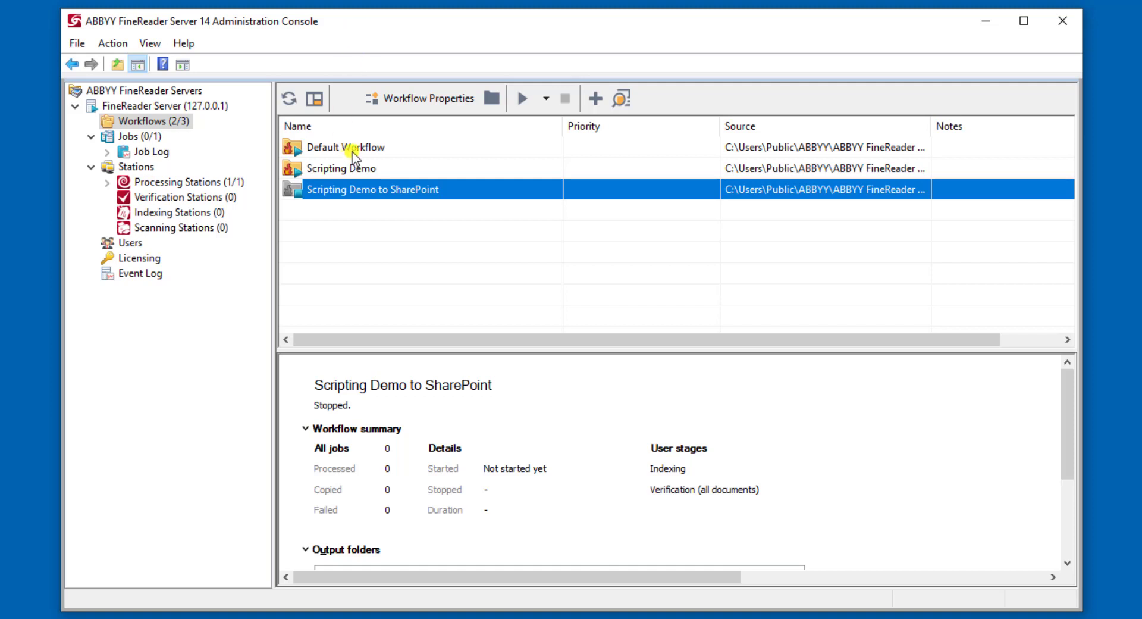
left_click(345, 146)
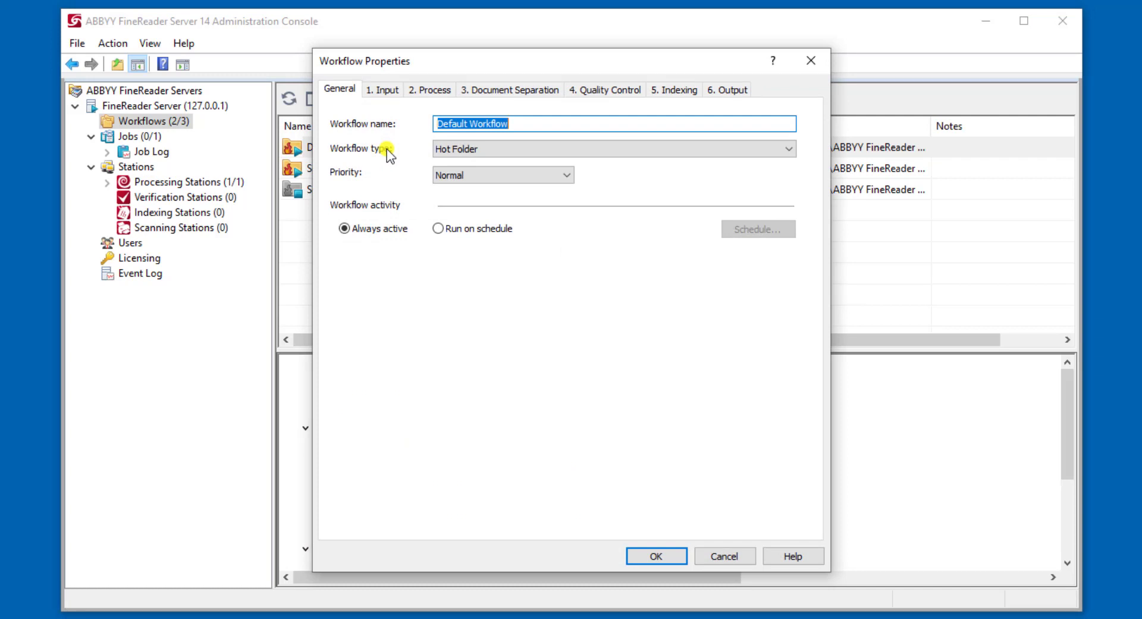
mouse_move(368, 101)
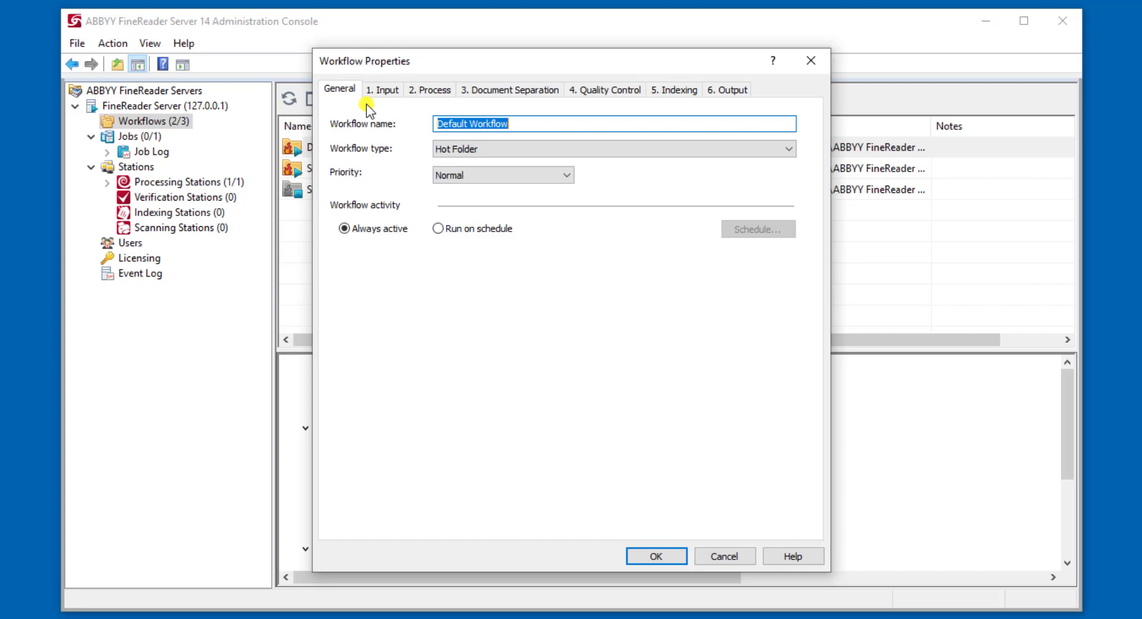
left_click(786, 149)
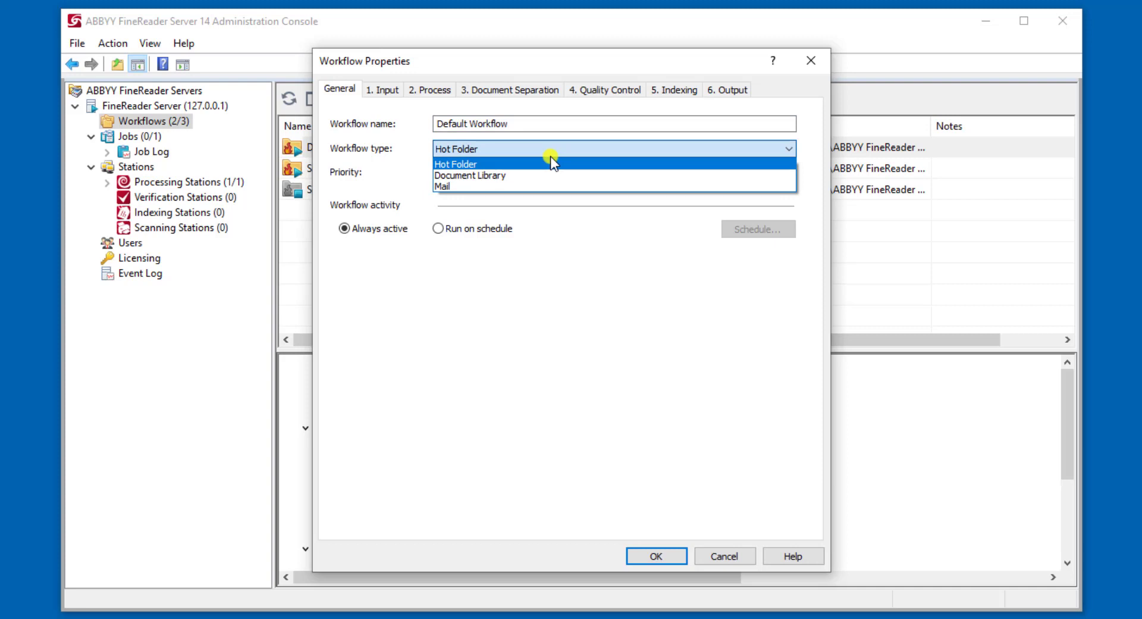
mouse_move(476, 187)
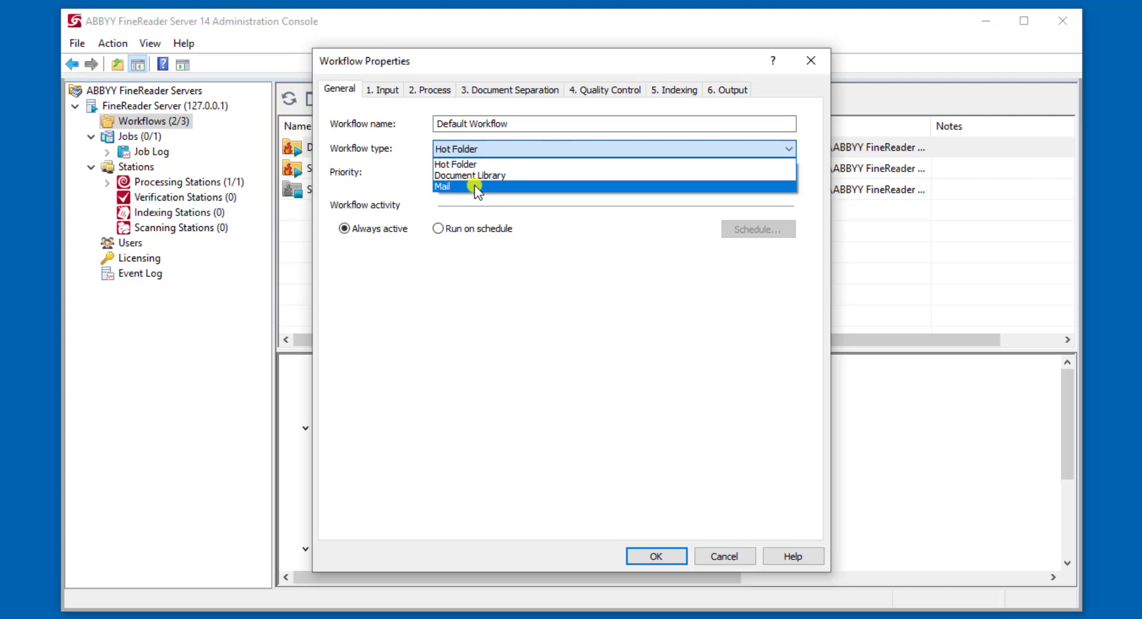
left_click(455, 149)
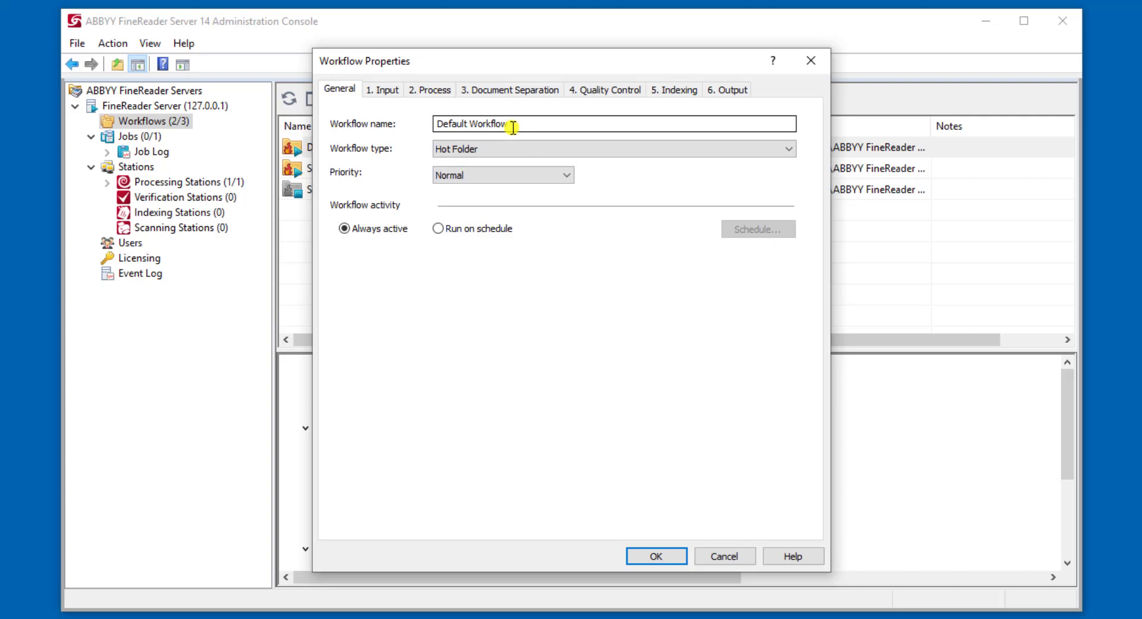
left_click(382, 89)
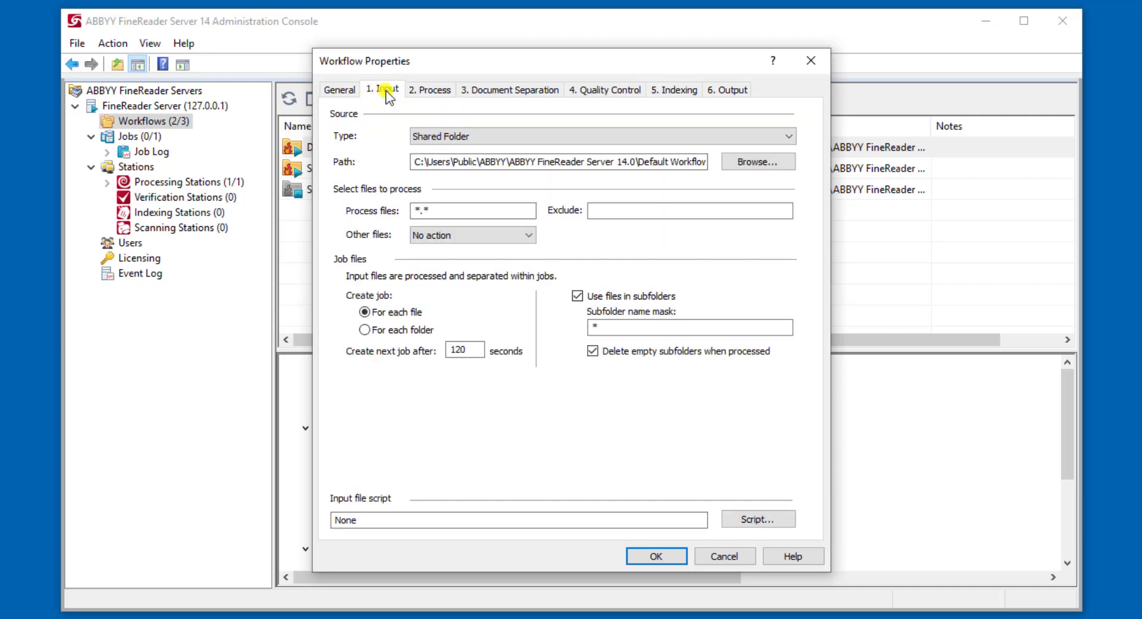
Step: Keep Shared Folder as the Default Workflow's input type, with its existing path
left_click(789, 136)
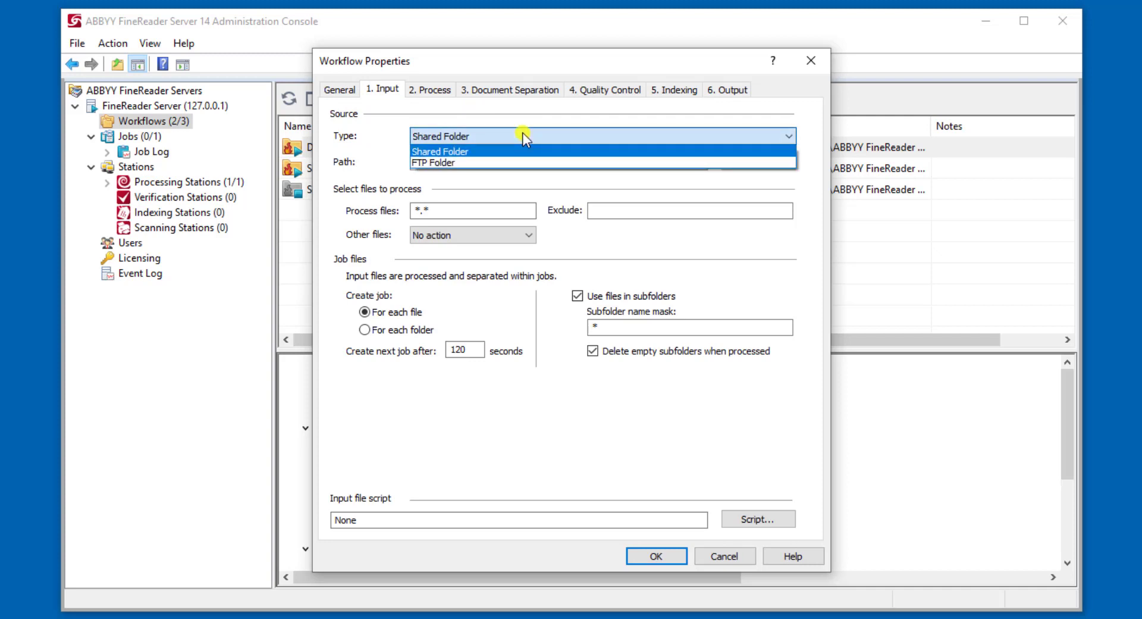
left_click(439, 151)
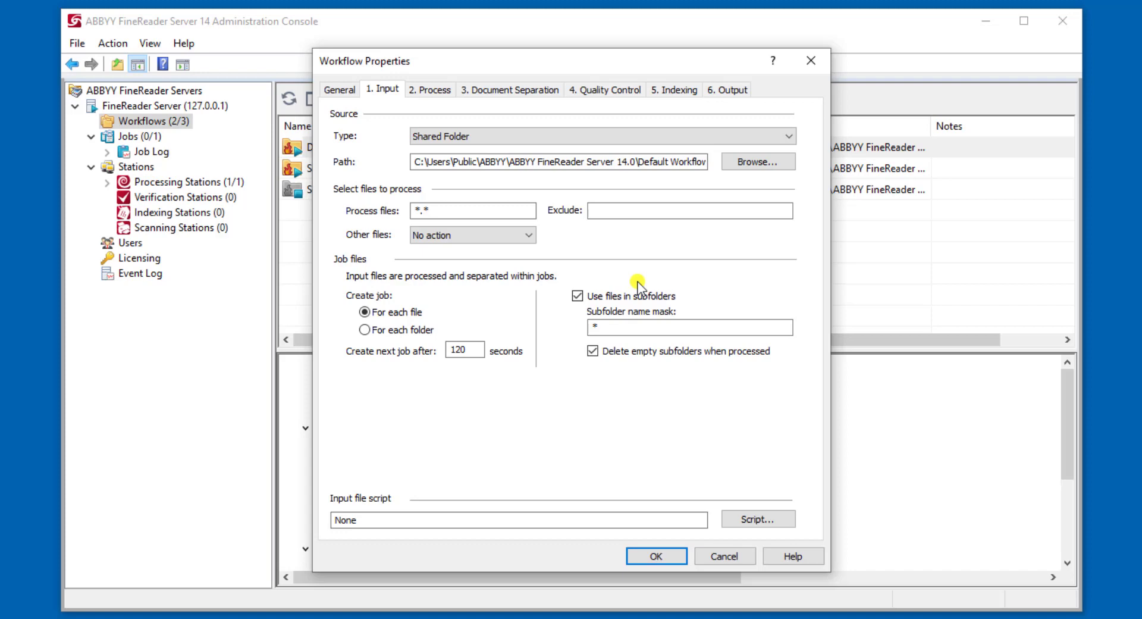
left_click(429, 88)
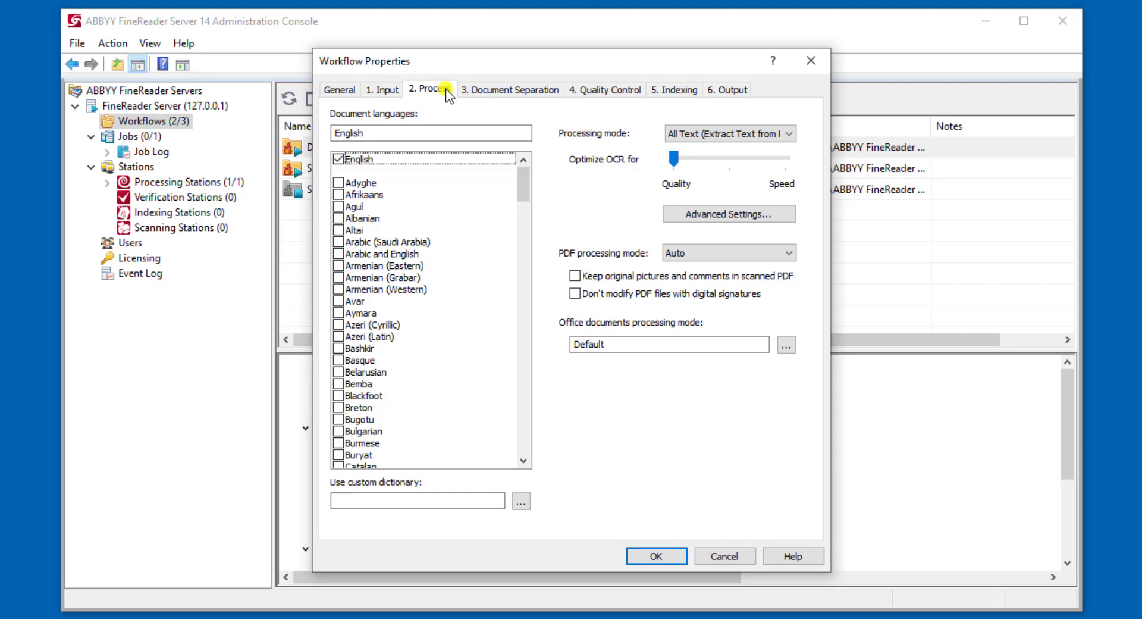
Step: Review English recognition and one-document-per-job separation, moving on to Quality Control
left_click(510, 89)
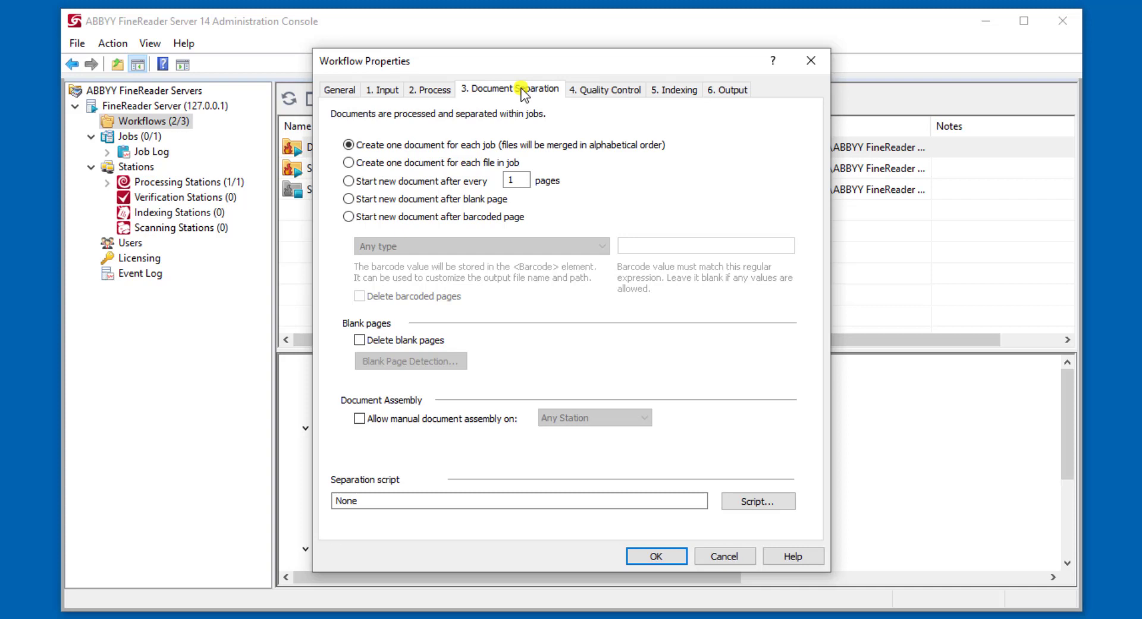
left_click(604, 88)
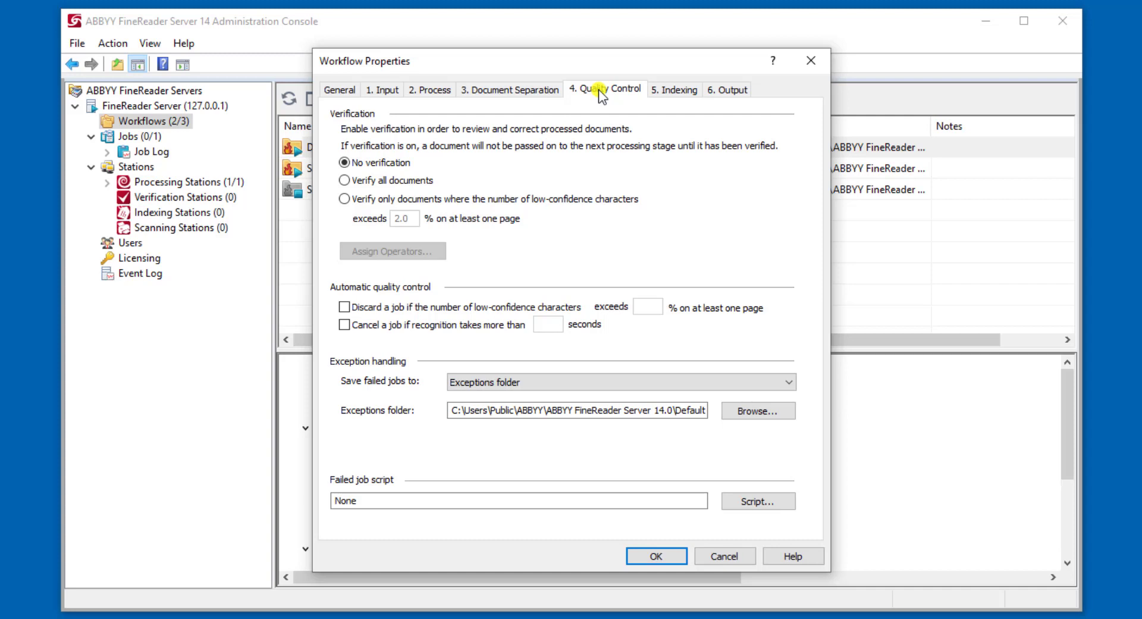
left_click(673, 89)
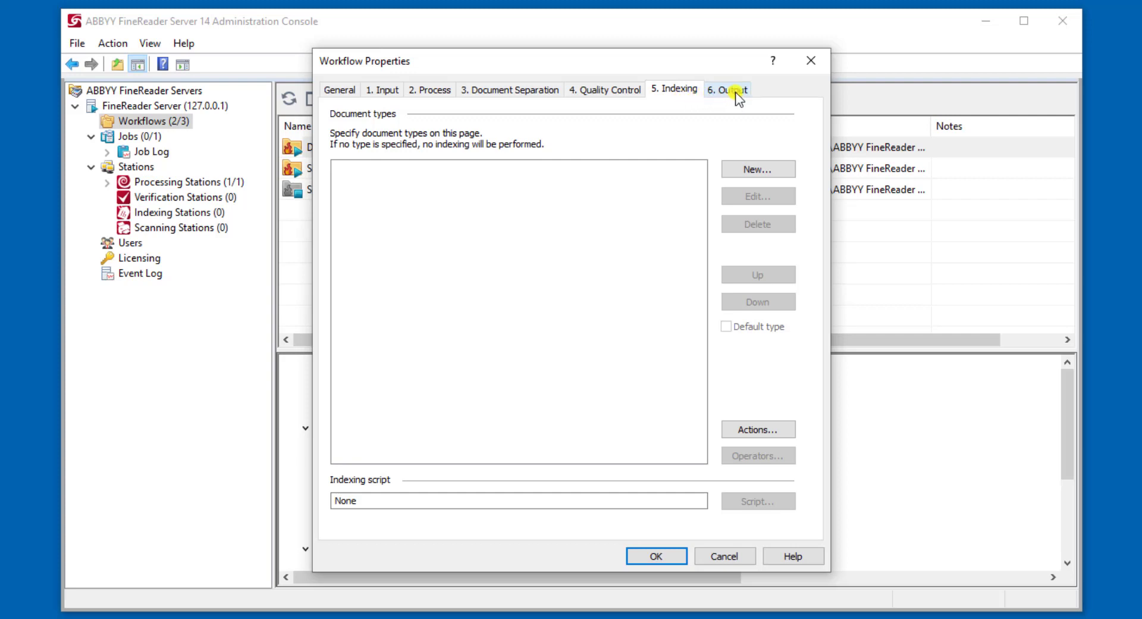
Step: Show the Output page and open the PDF output format's settings
left_click(726, 89)
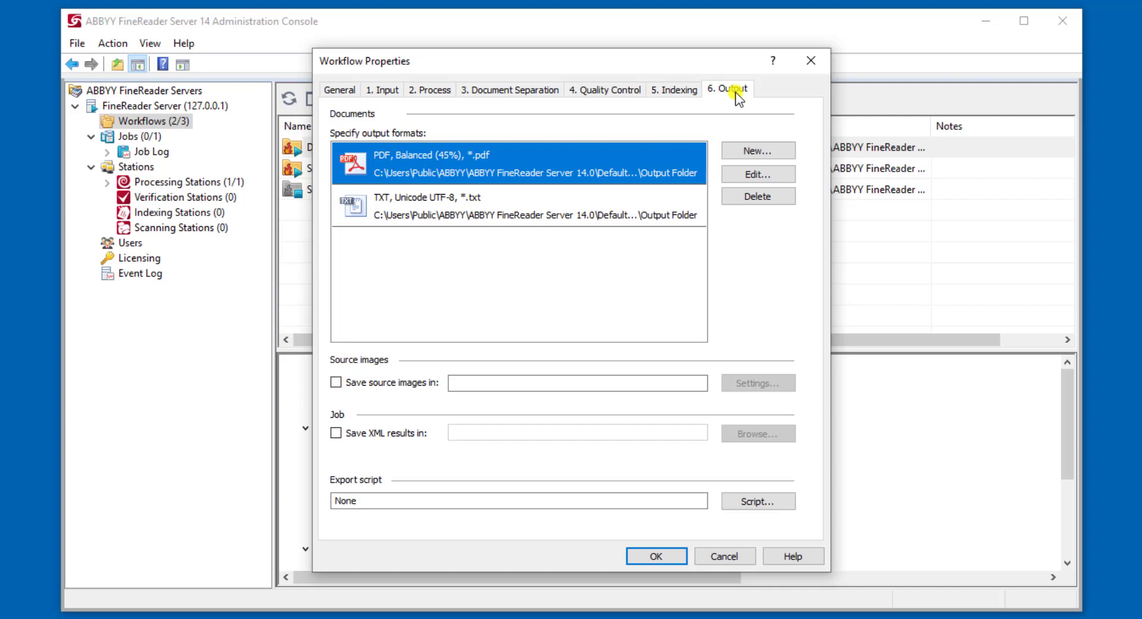
mouse_move(489, 178)
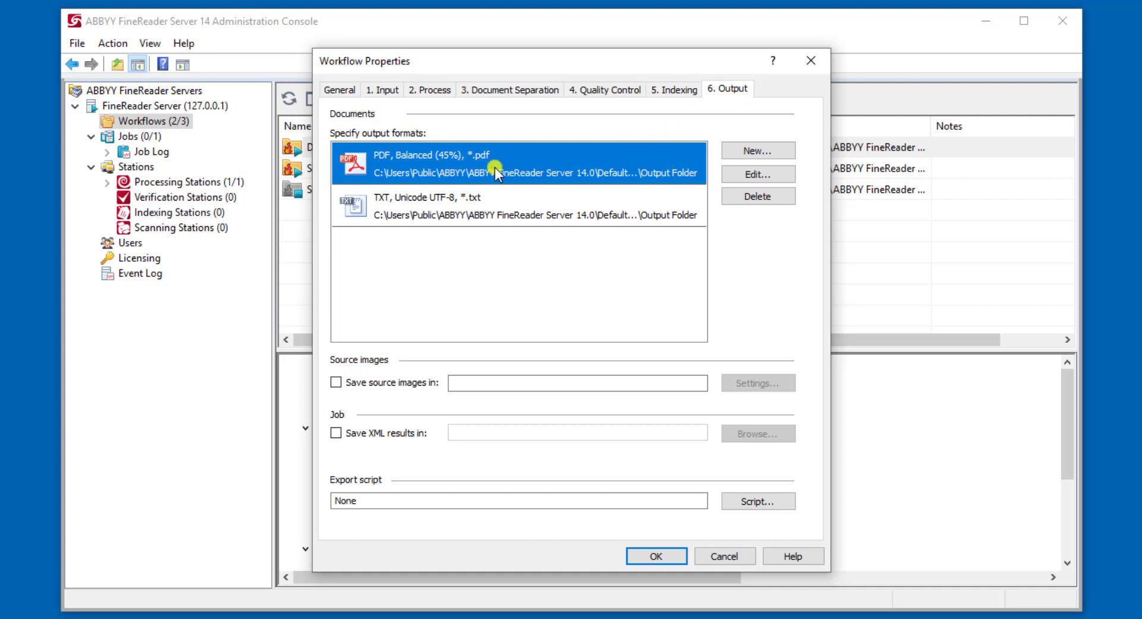
left_click(496, 204)
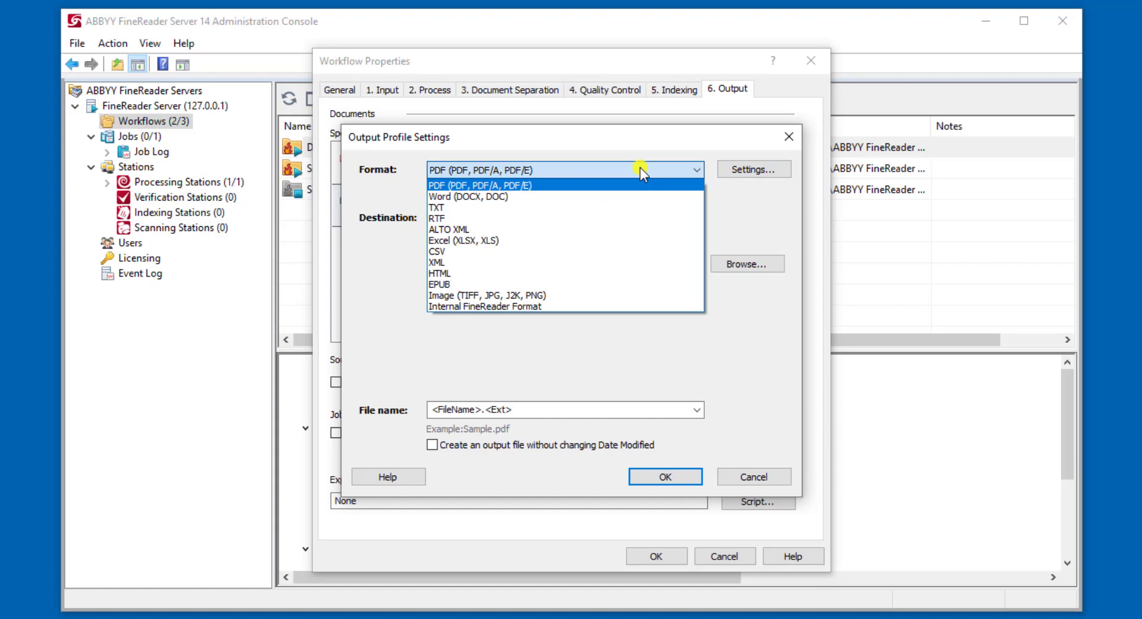
Step: Keep PDF as the output format and confirm the workflow properties with OK
left_click(477, 185)
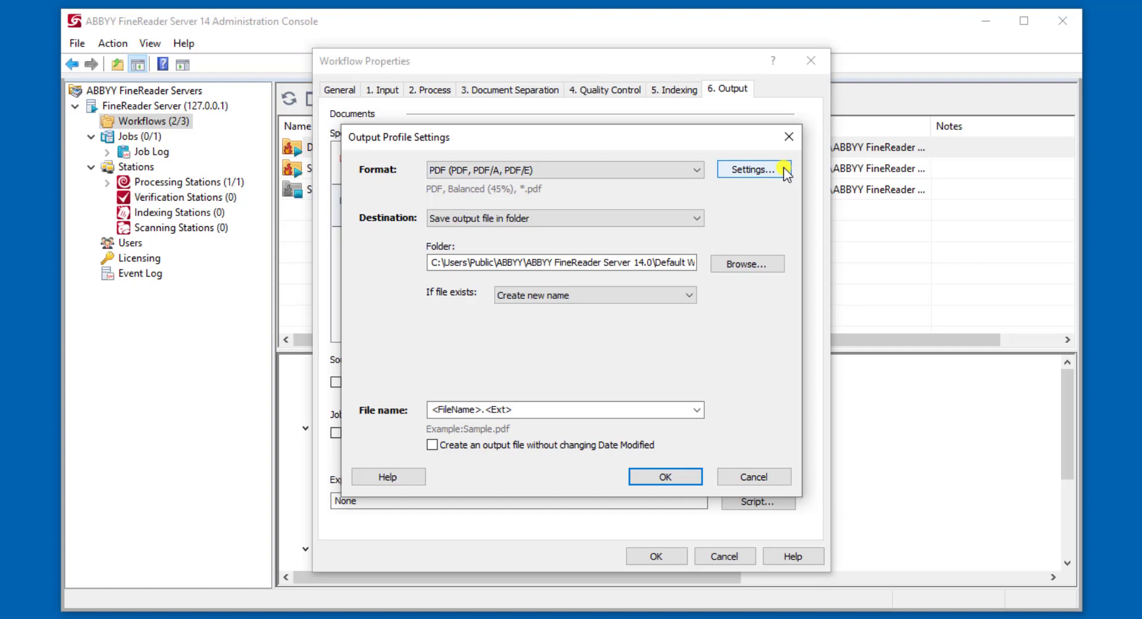
mouse_move(709, 182)
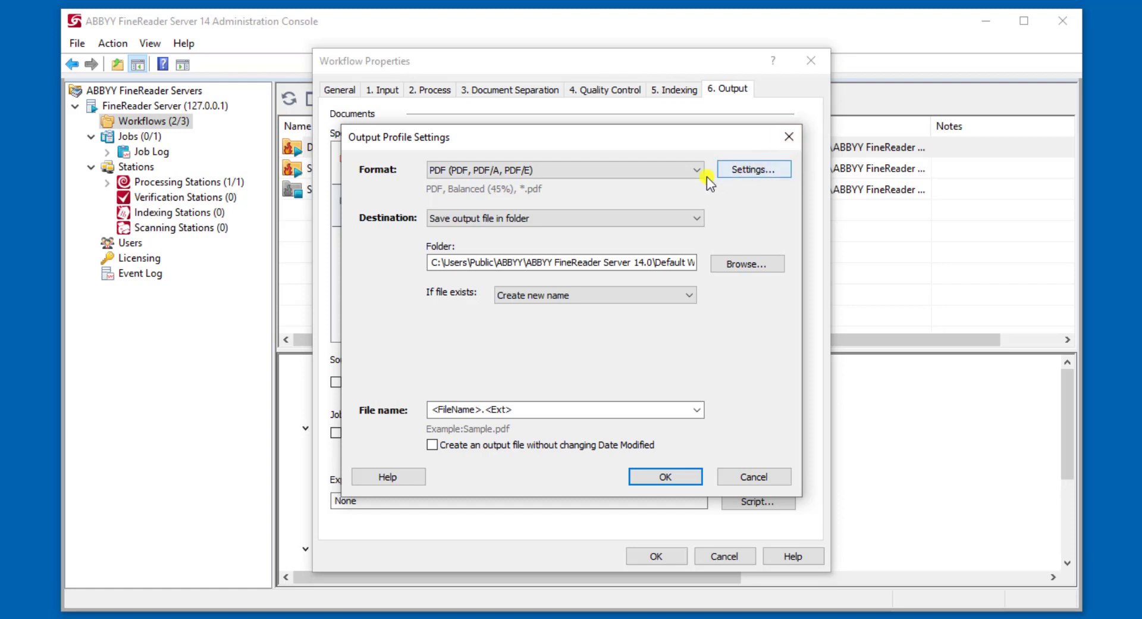
left_click(693, 169)
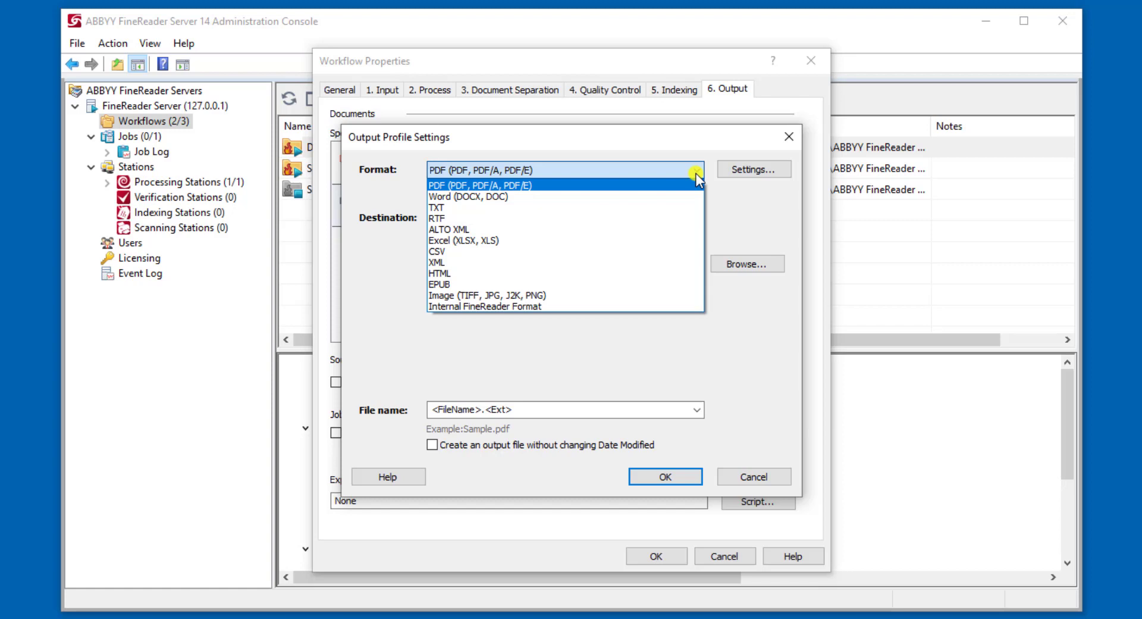
left_click(473, 185)
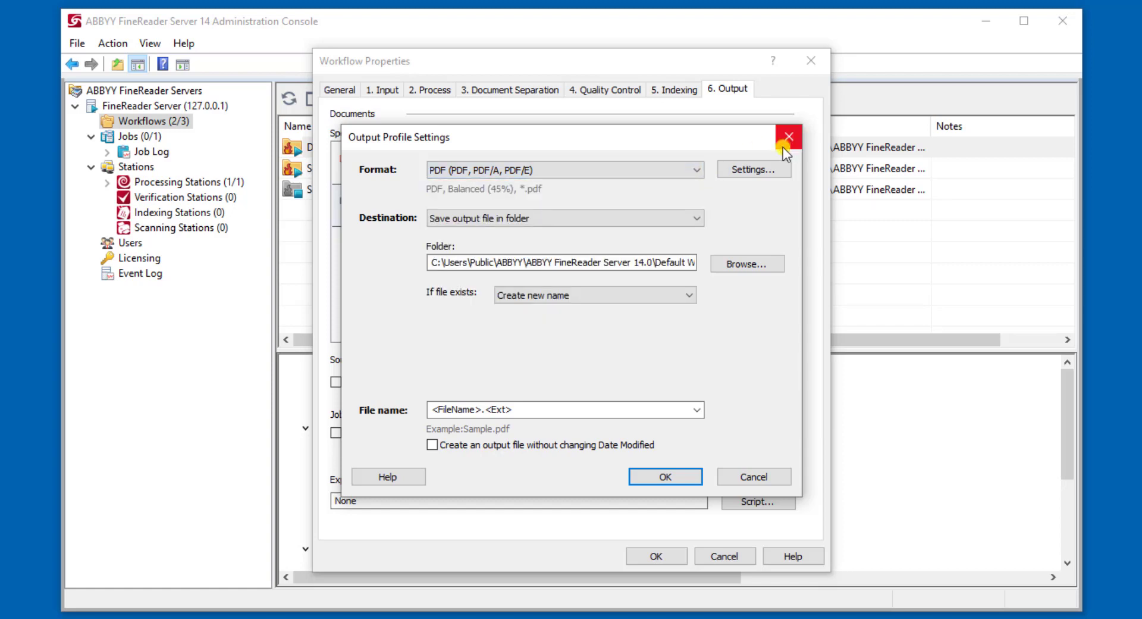
left_click(786, 136)
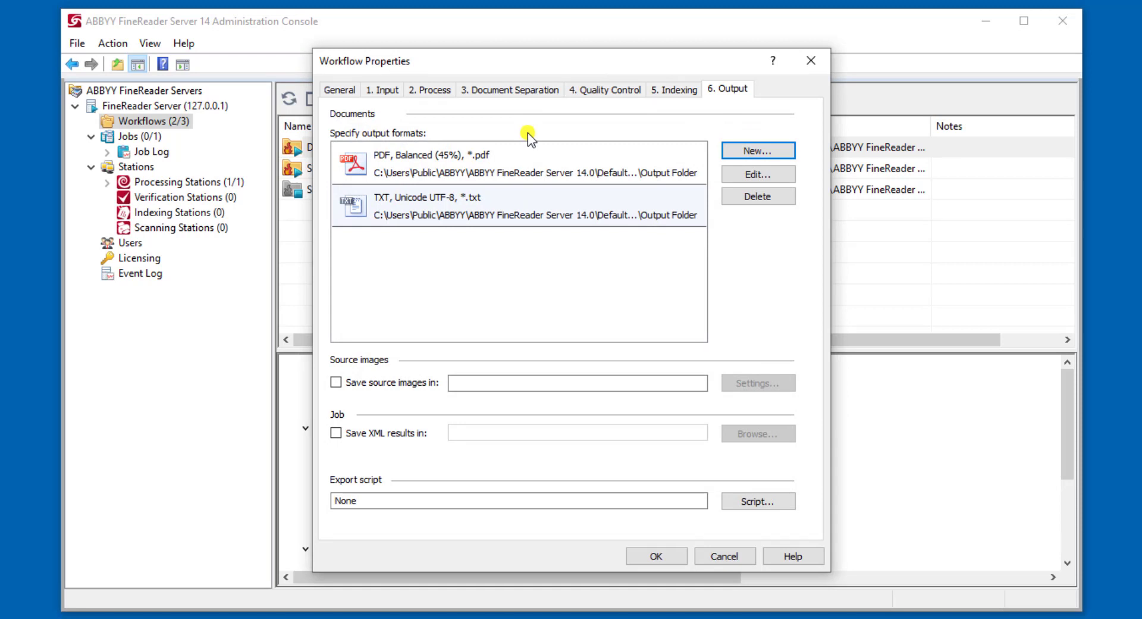
left_click(654, 555)
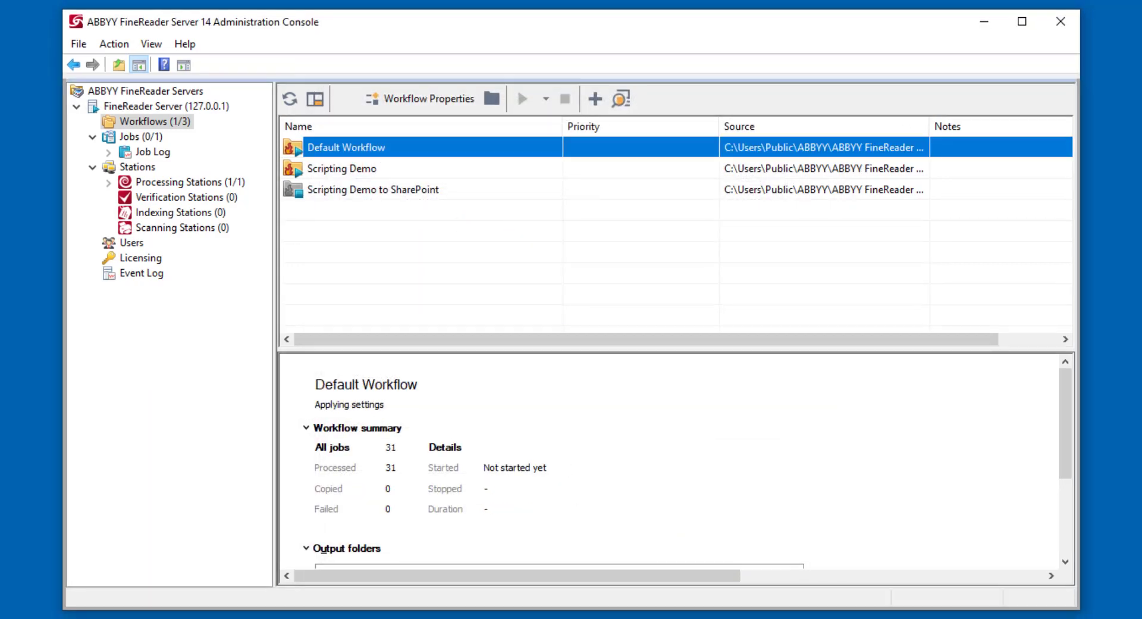
Step: Paste the sample TIF files into the Default Workflow's Input Folder in File Explorer
left_click(492, 98)
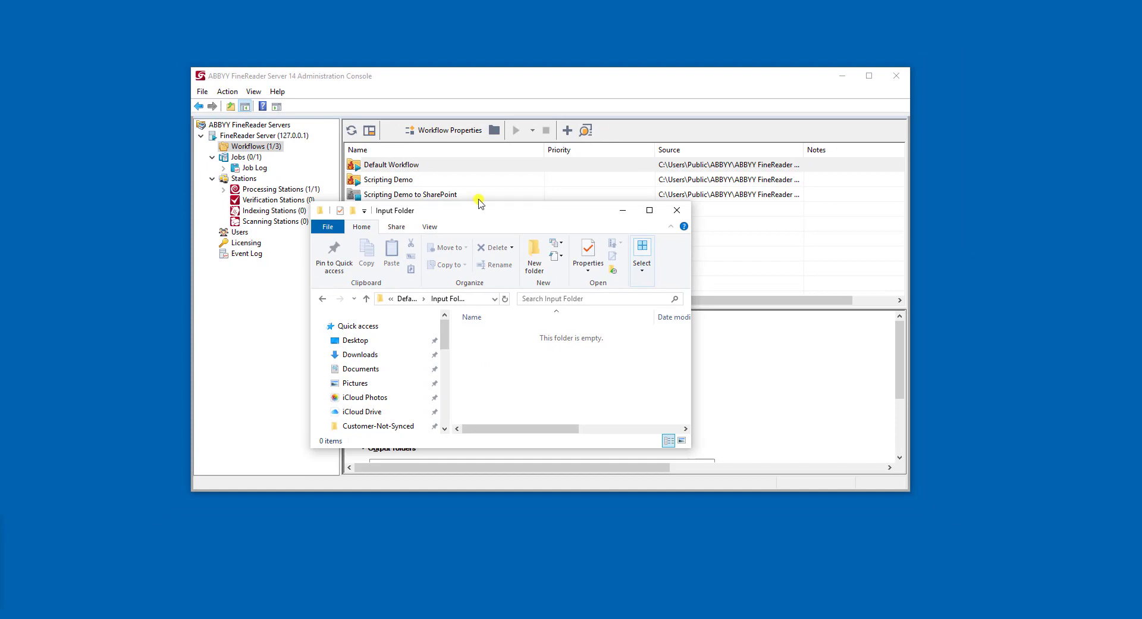
left_click(648, 210)
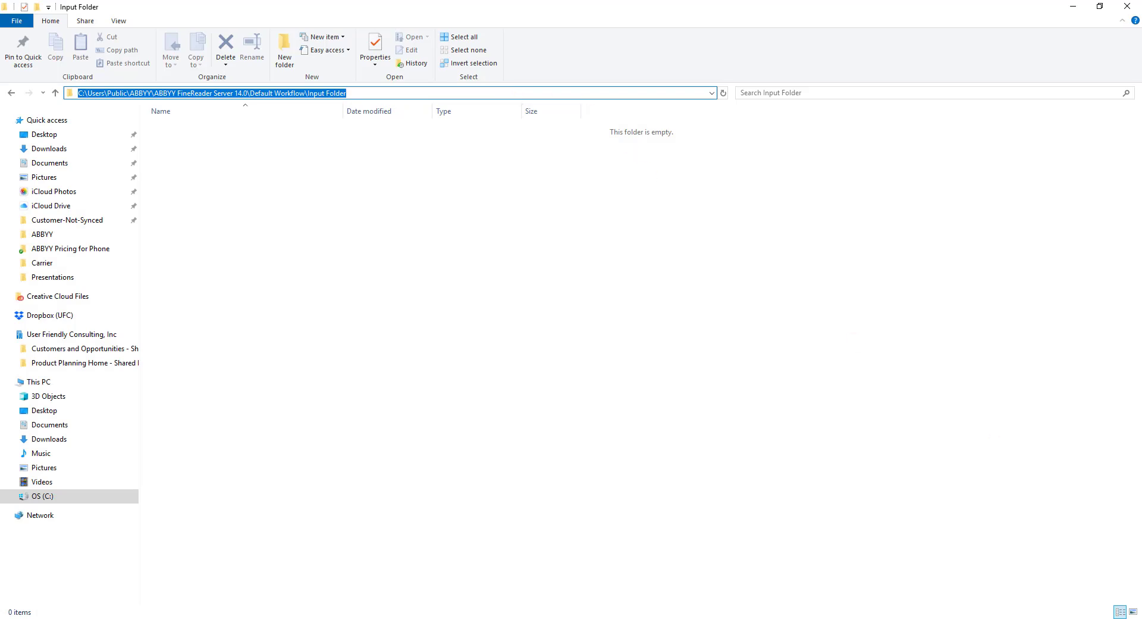
left_click(552, 255)
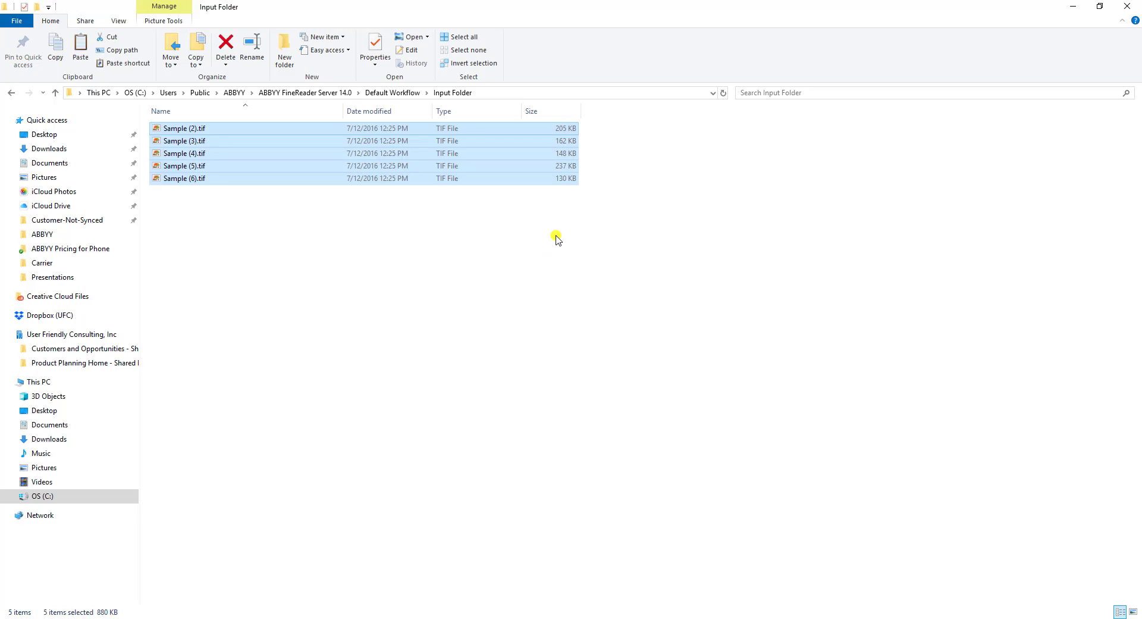
left_click(225, 45)
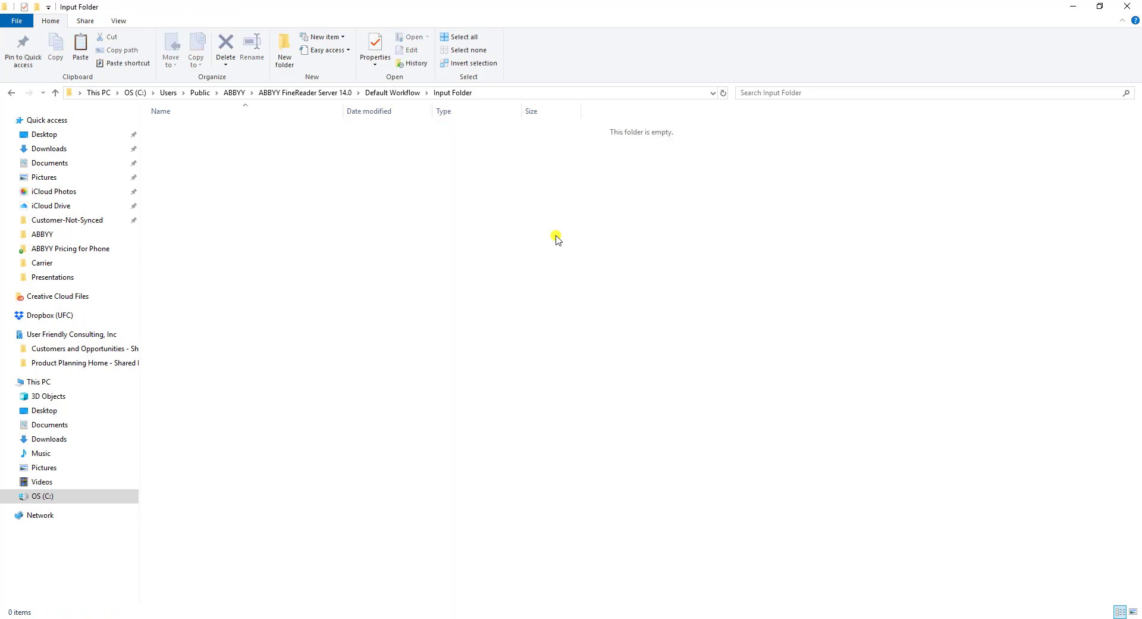
mouse_move(430, 111)
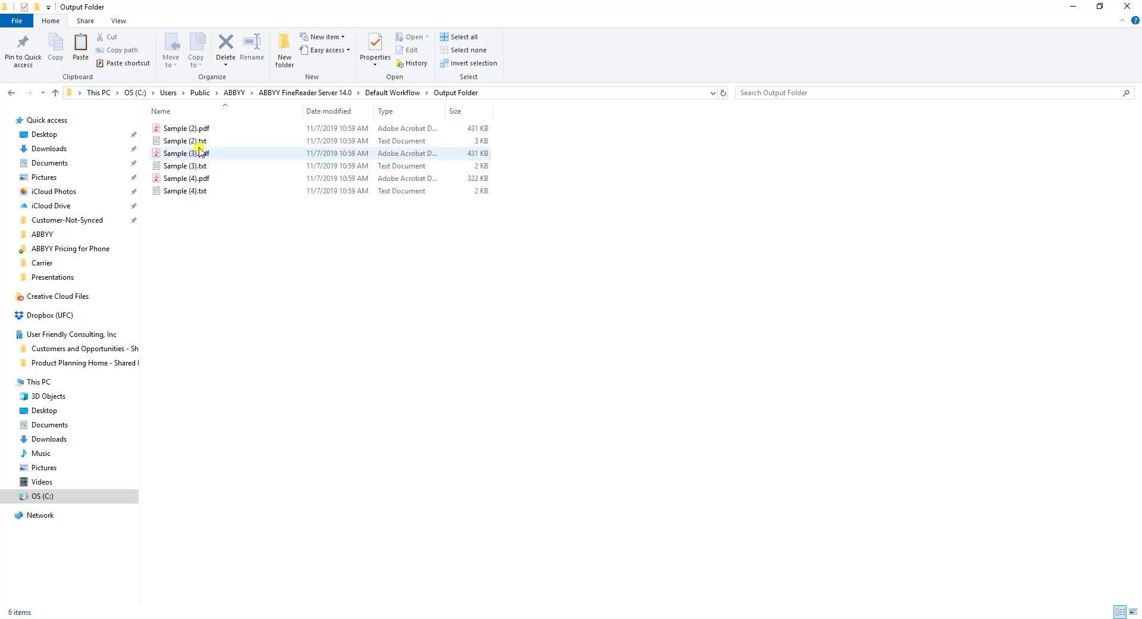
left_click(186, 153)
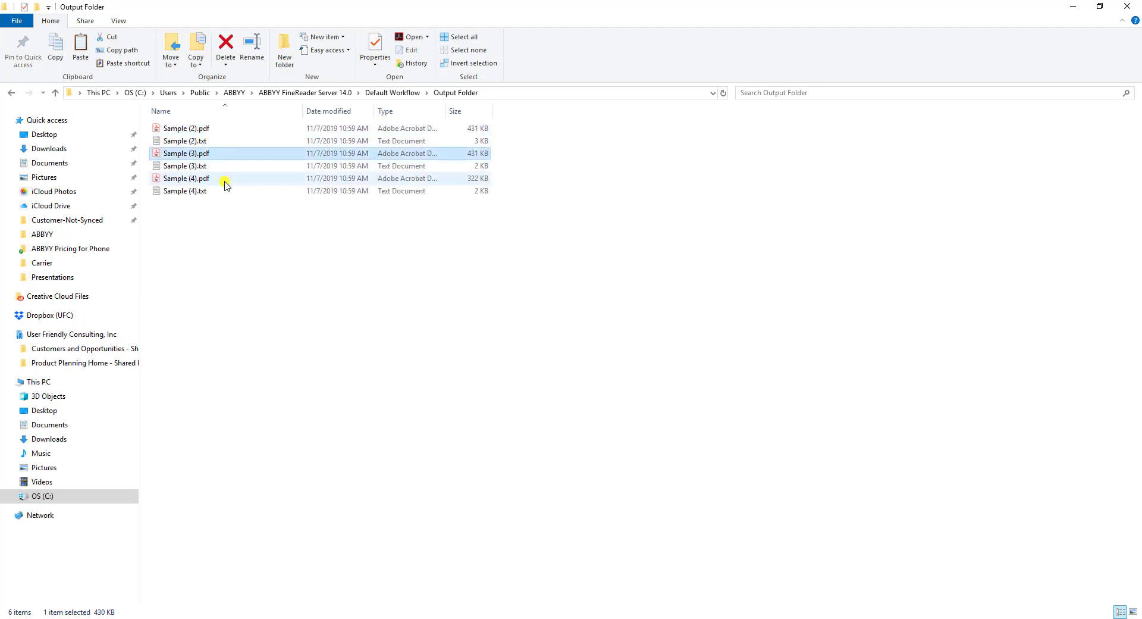
left_click(185, 165)
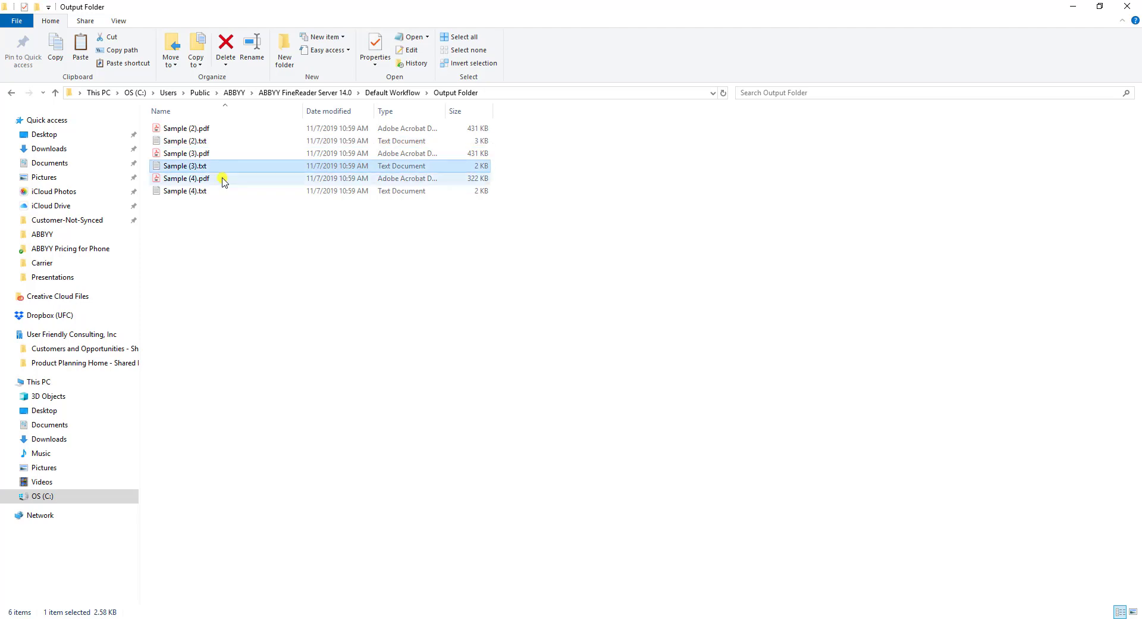
left_click(185, 191)
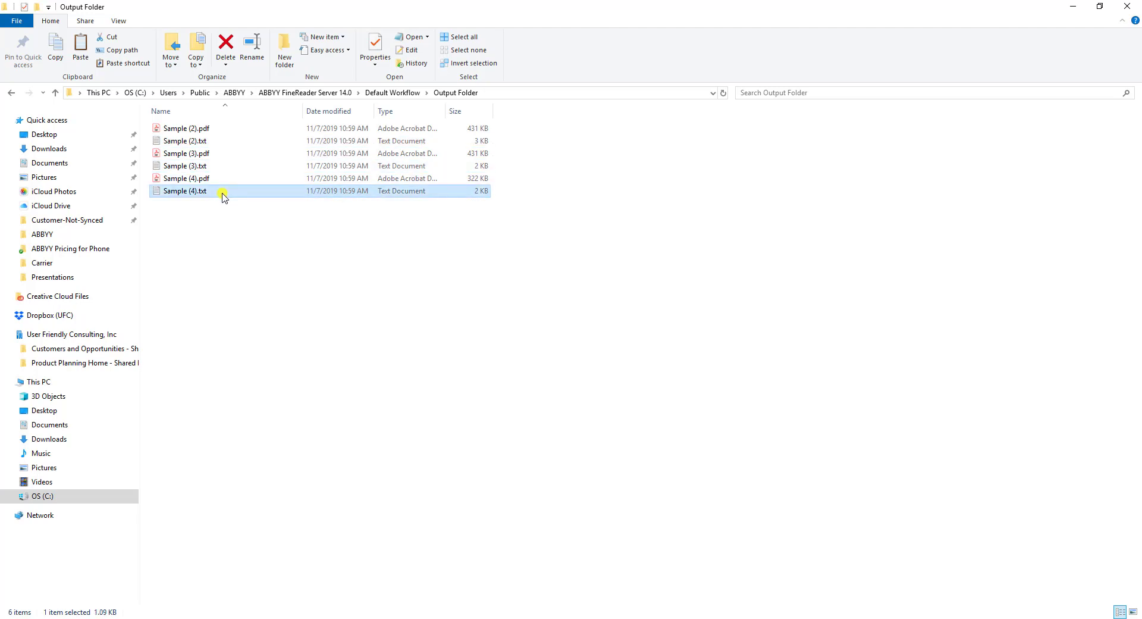
mouse_move(215, 128)
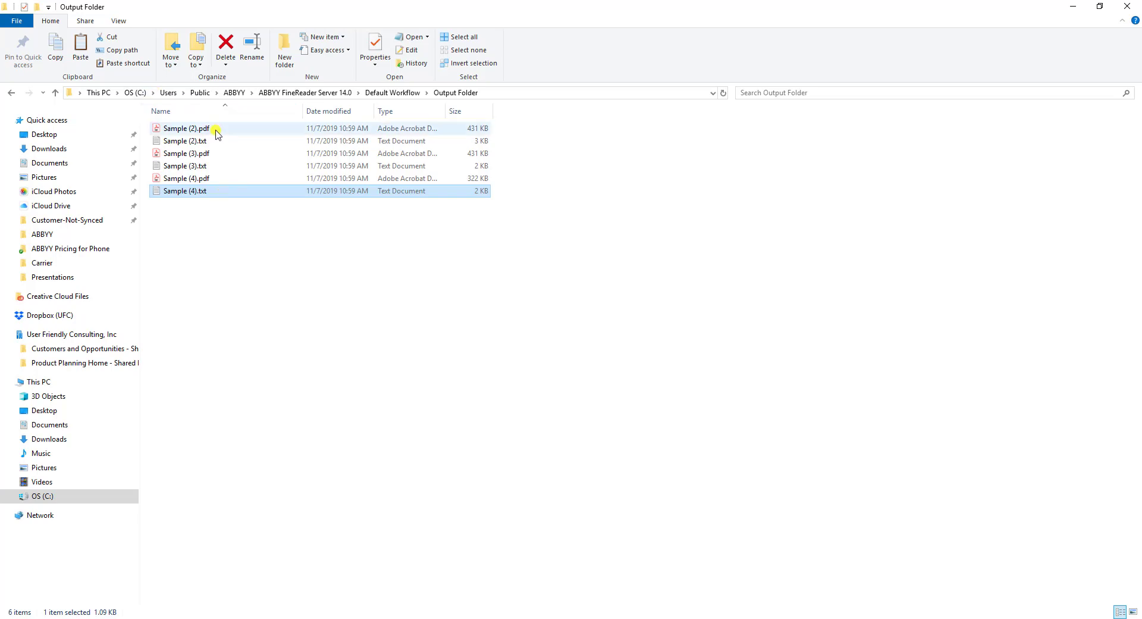
left_click(185, 129)
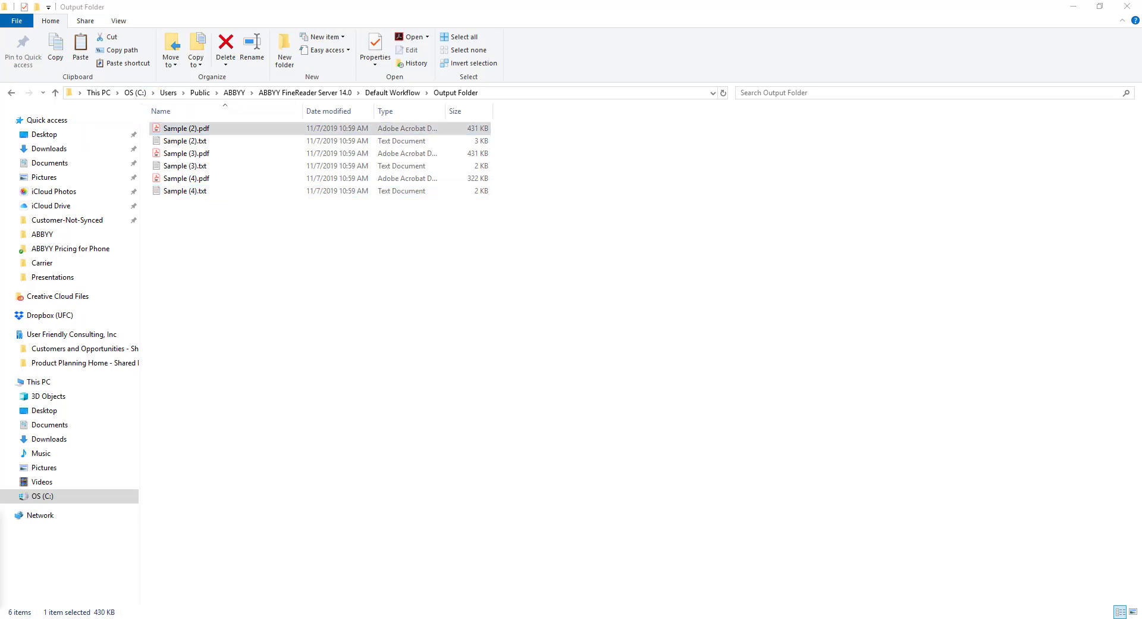
double_click(186, 129)
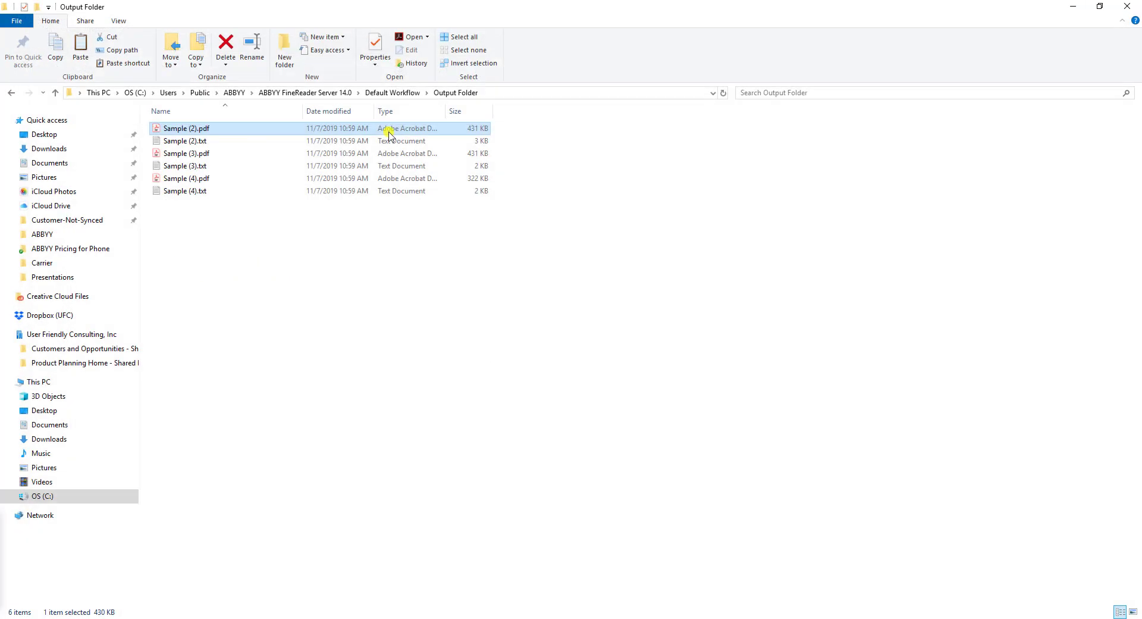
left_click(185, 140)
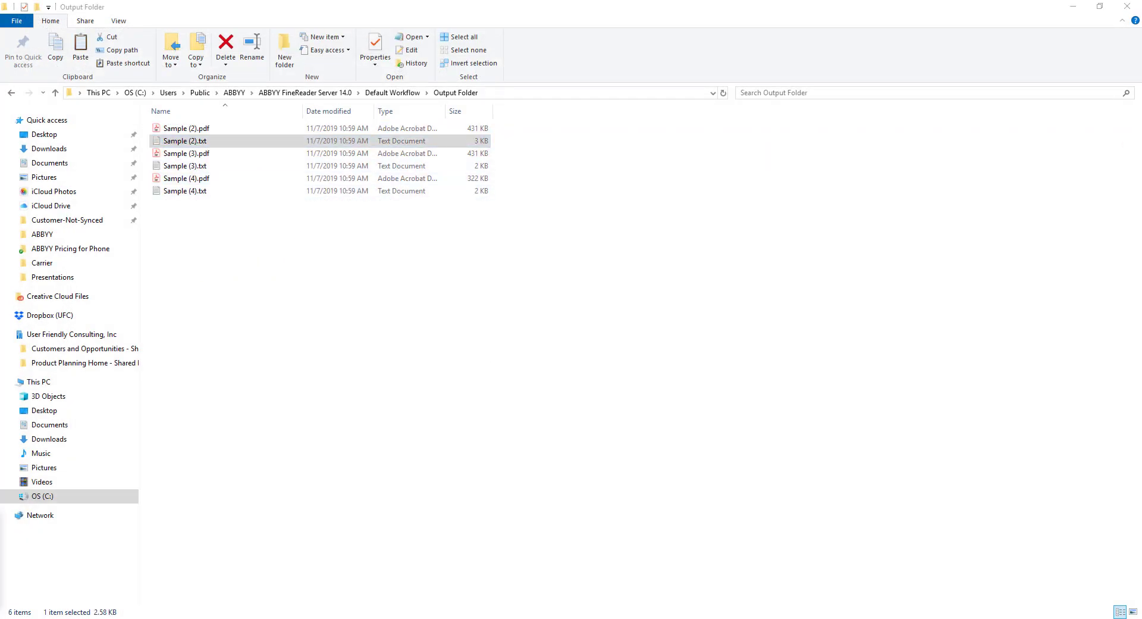
Step: Check the recognised text of Sample (2).txt in Notepad, then close it
double_click(185, 140)
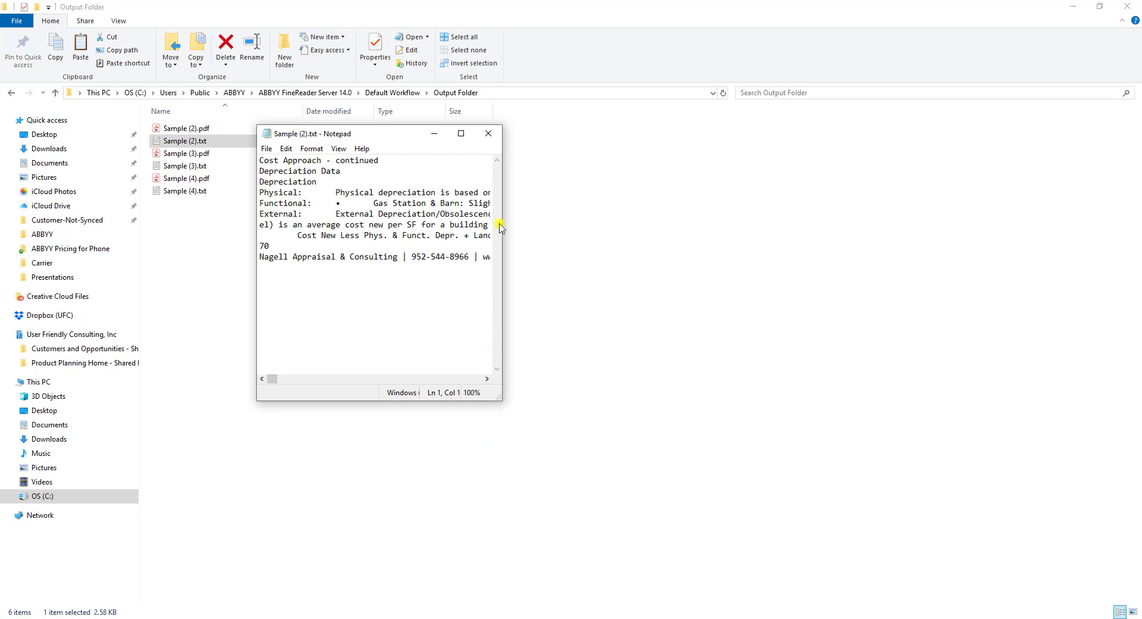
mouse_move(377, 219)
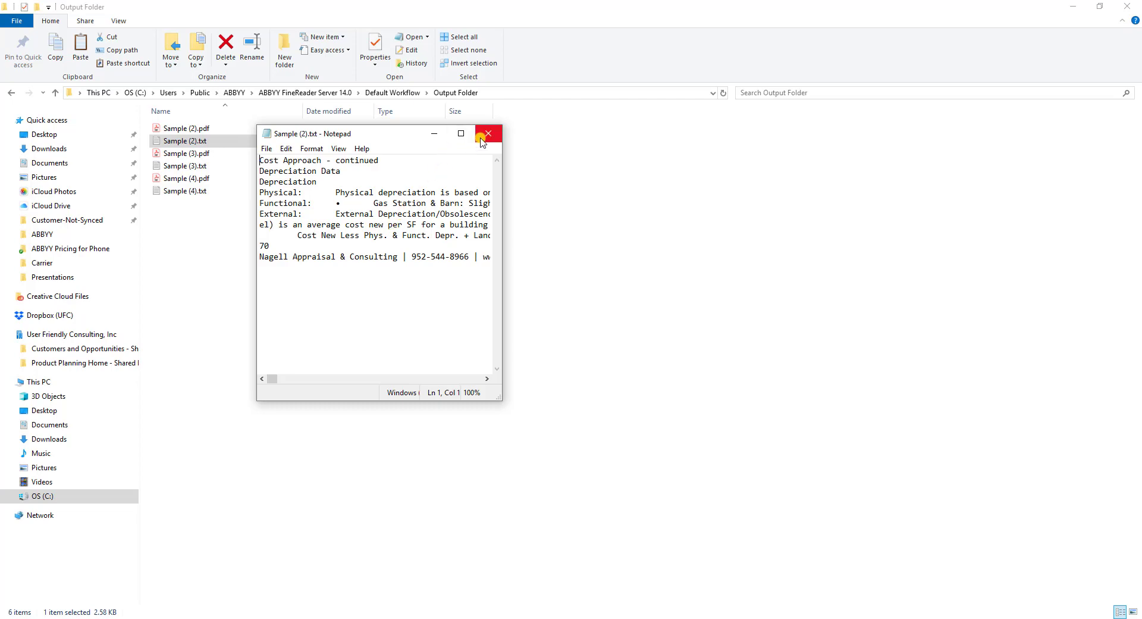
left_click(487, 134)
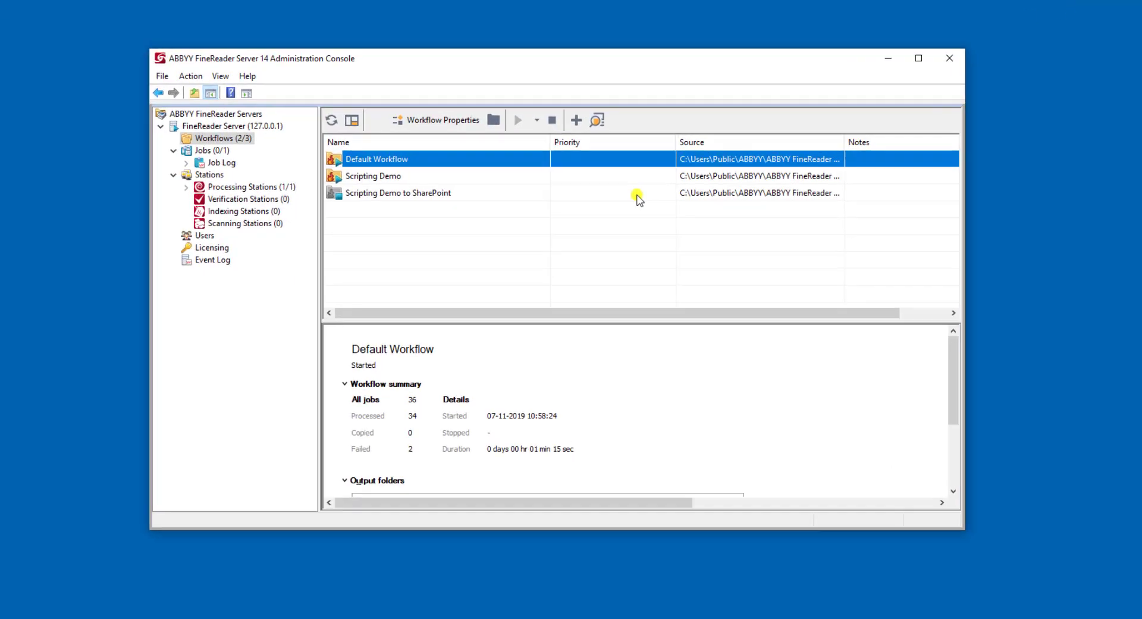